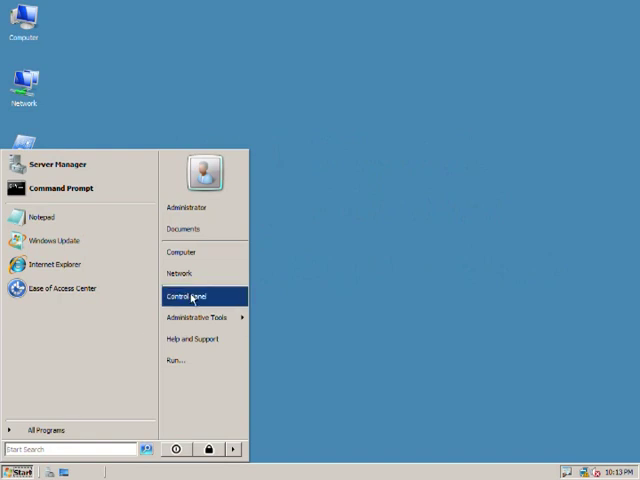
# Reach the Network Connections list from the Control Panel.
pyautogui.click(186, 296)
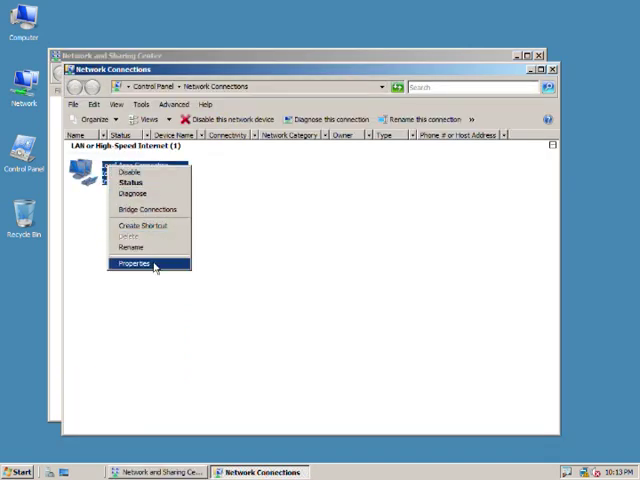
# Bring up the Internet Protocol Version 4 (TCP/IPv4) properties of Local Area Connection.
pyautogui.click(132, 264)
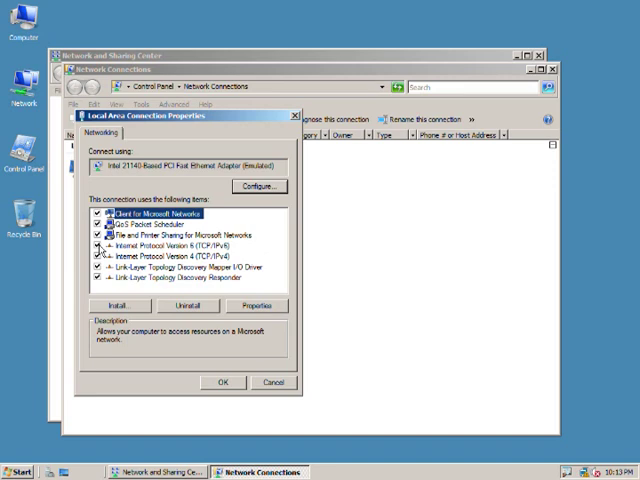
pyautogui.click(96, 244)
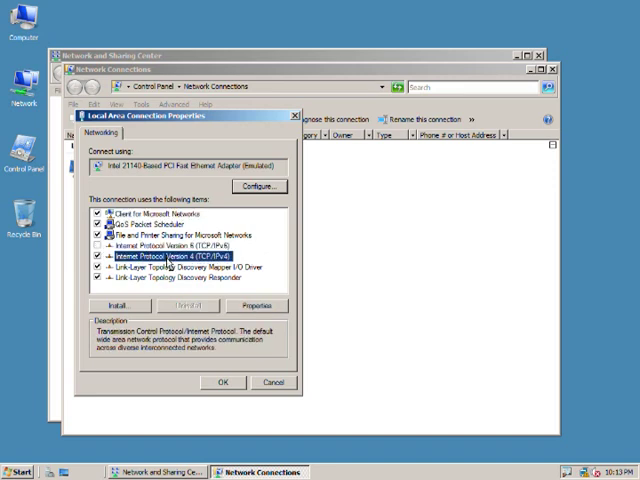
pyautogui.click(256, 304)
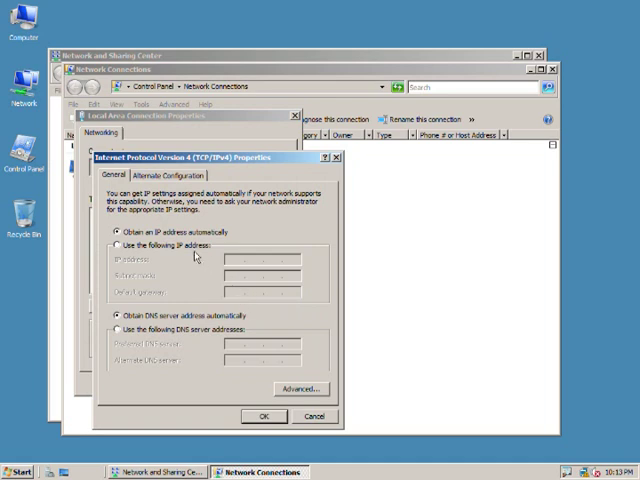
# Assign static IP 192.168.1.1, subnet mask 255.255.255.0 and preferred DNS 192.168.1.1, then confirm.
pyautogui.click(116, 244)
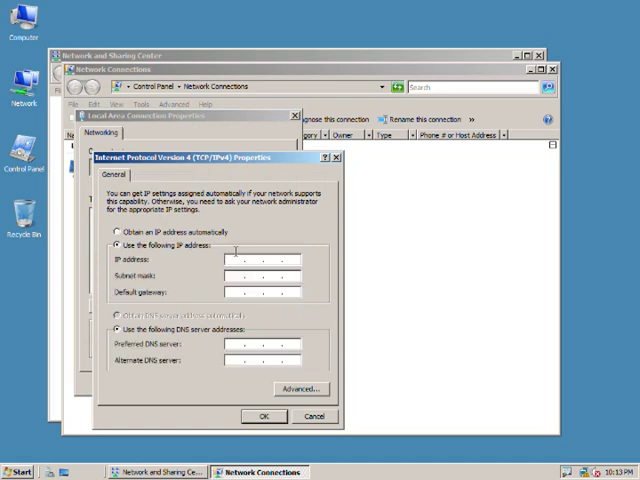
pyautogui.write('192')
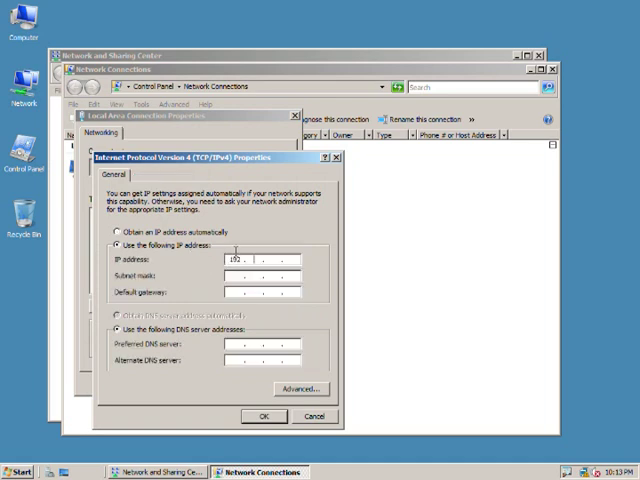
pyautogui.write('168')
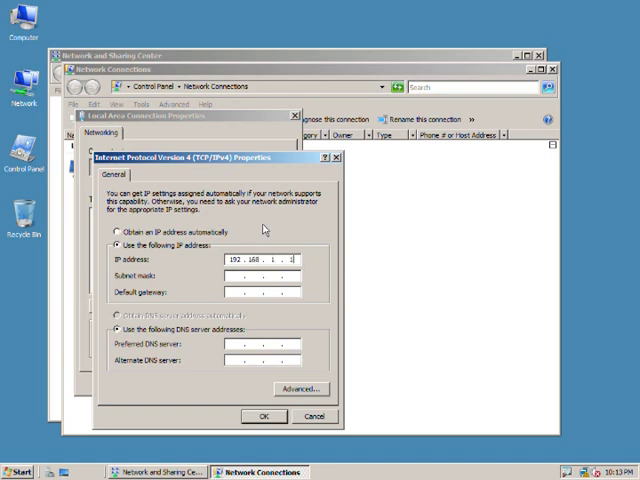
pyautogui.write('255.255.255.0')
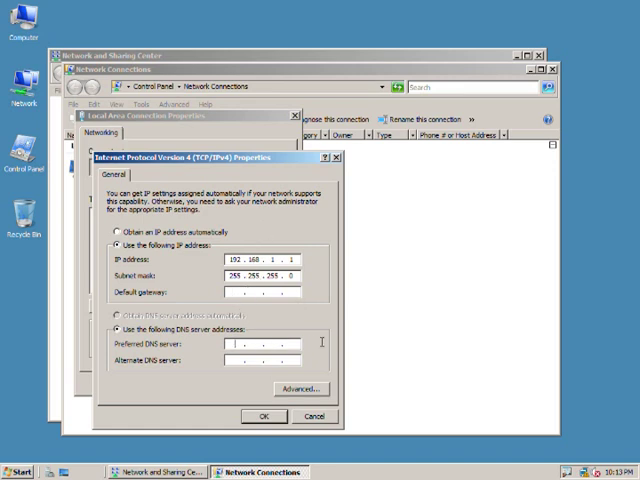
pyautogui.write('192 . 168 . 1 .')
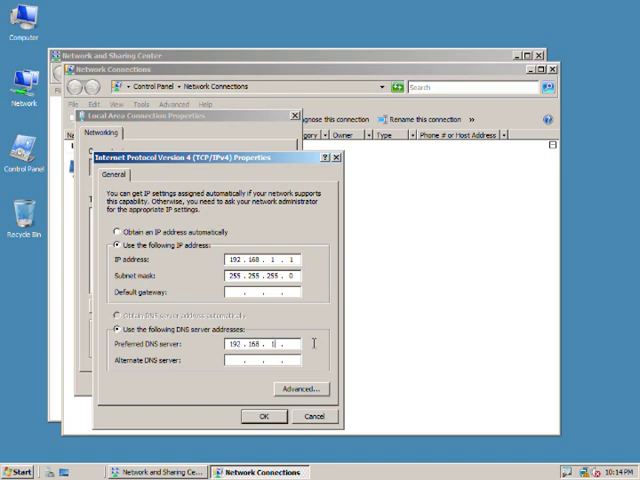
pyautogui.write('1')
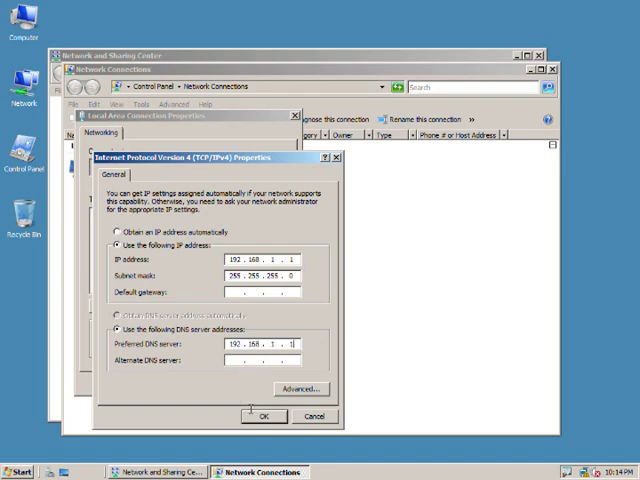
pyautogui.click(264, 416)
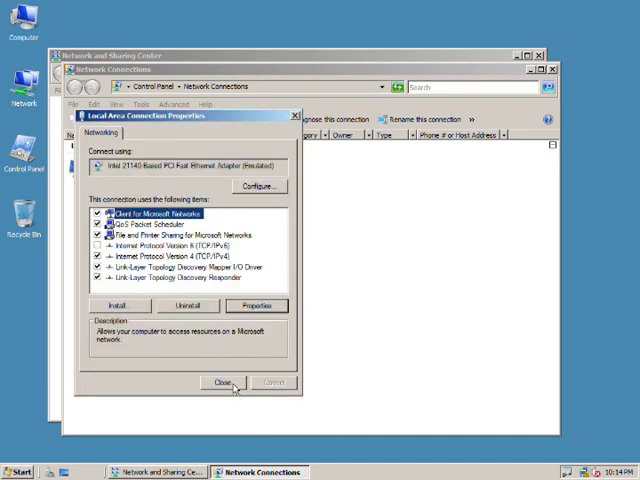
pyautogui.click(224, 384)
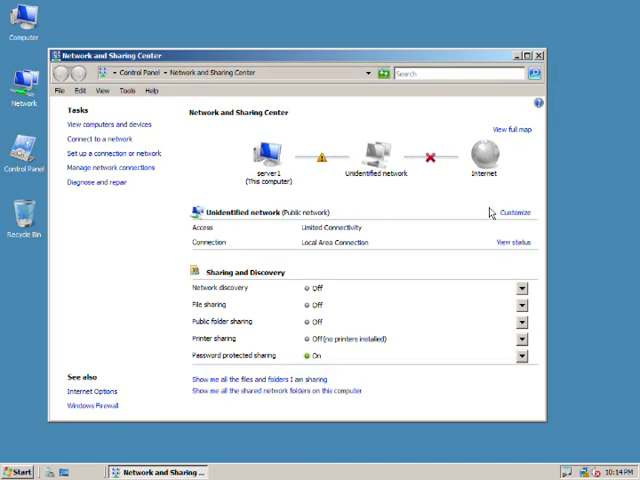
# Customize the unidentified network so its location becomes Private.
pyautogui.click(516, 212)
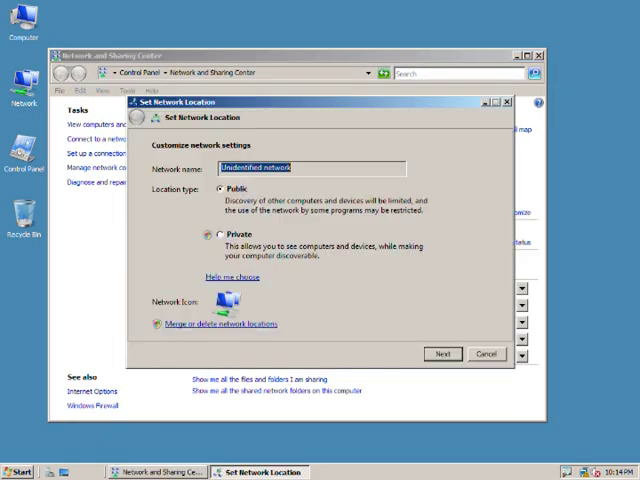
pyautogui.click(208, 234)
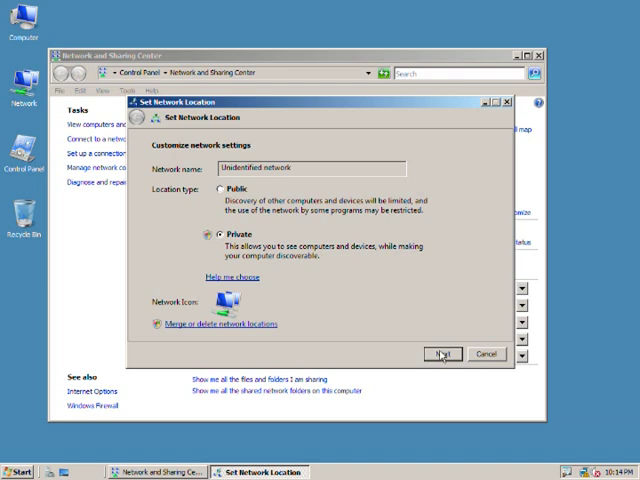
pyautogui.click(440, 352)
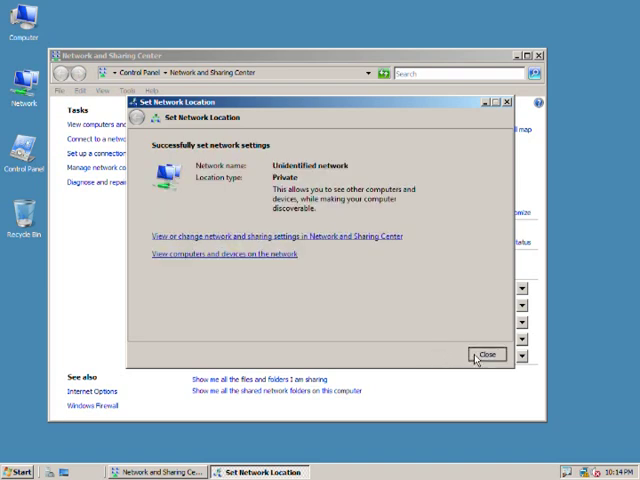
pyautogui.click(488, 354)
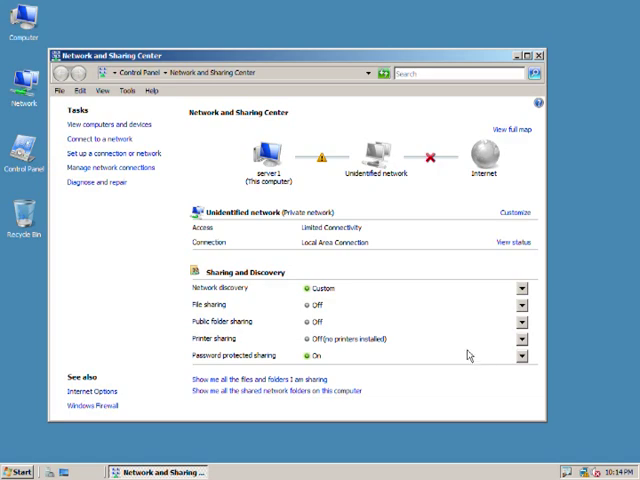